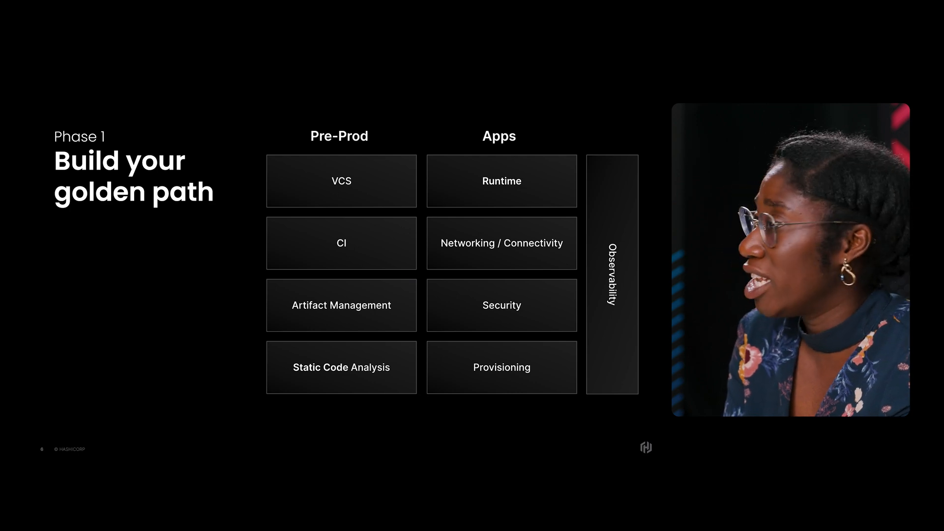
key(Right)
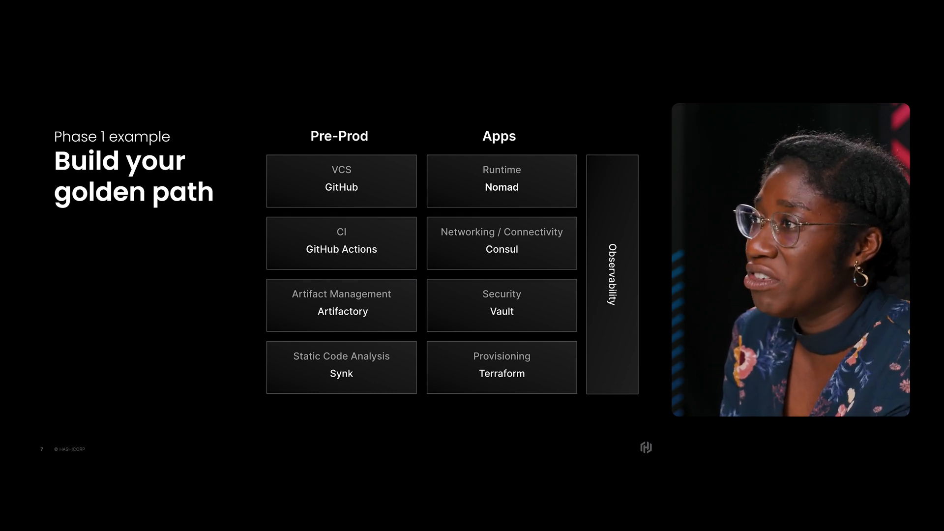
key(right)
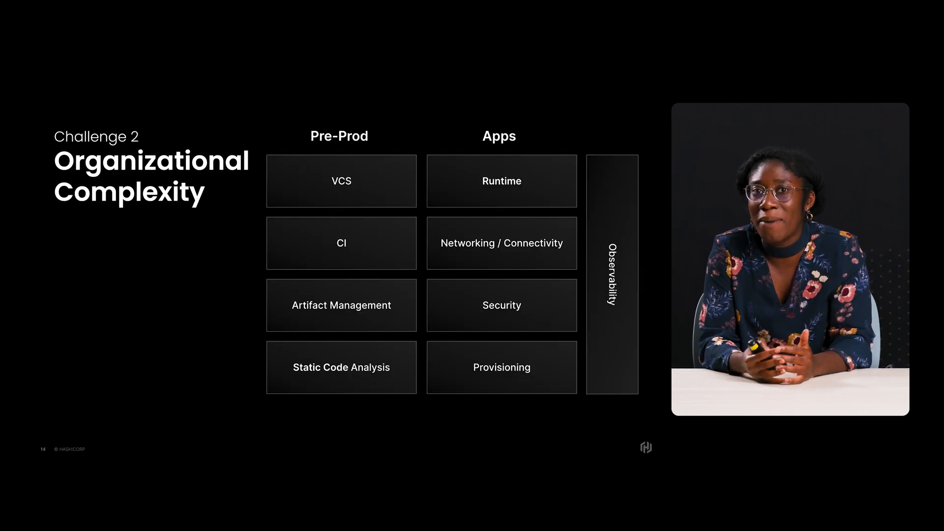
key(right)
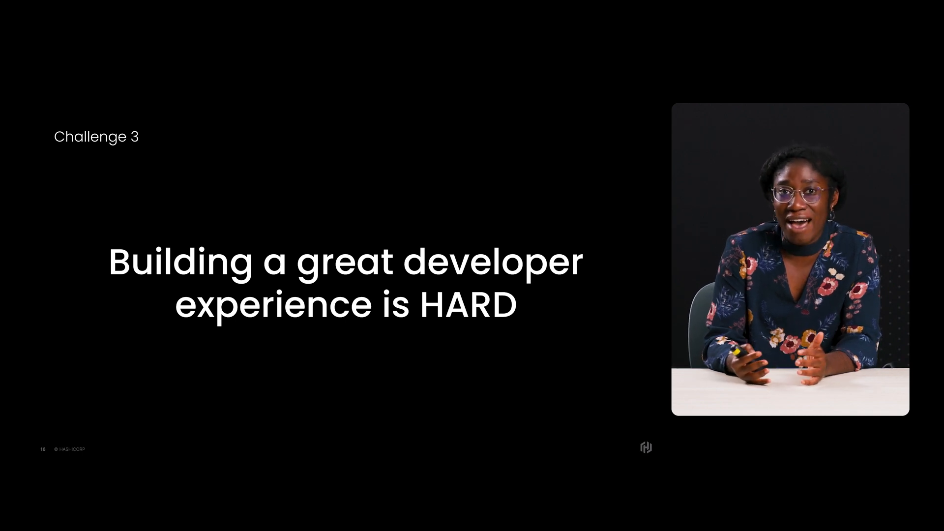